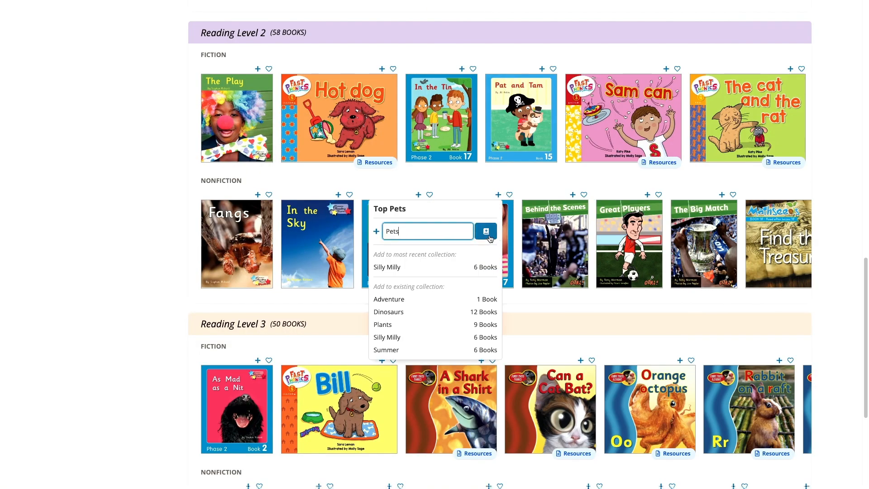
Start a new Pets collection, check the Plants share's six students, then return Home
left_click(485, 231)
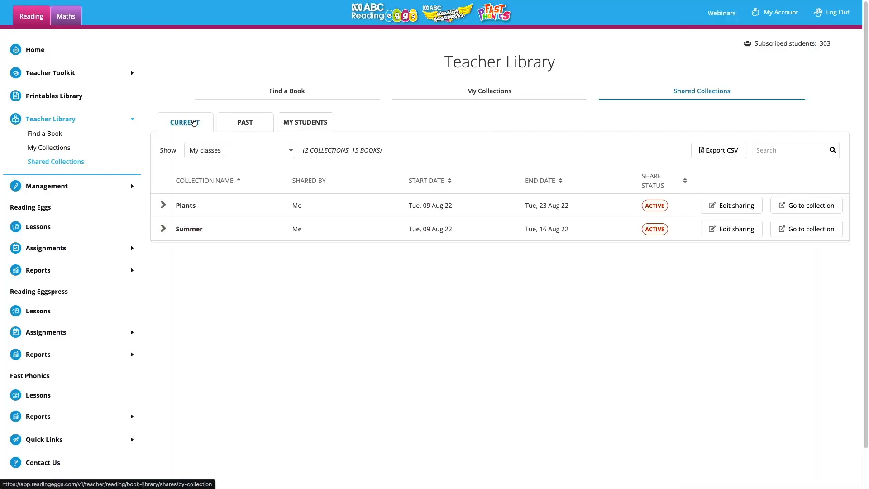
left_click(163, 205)
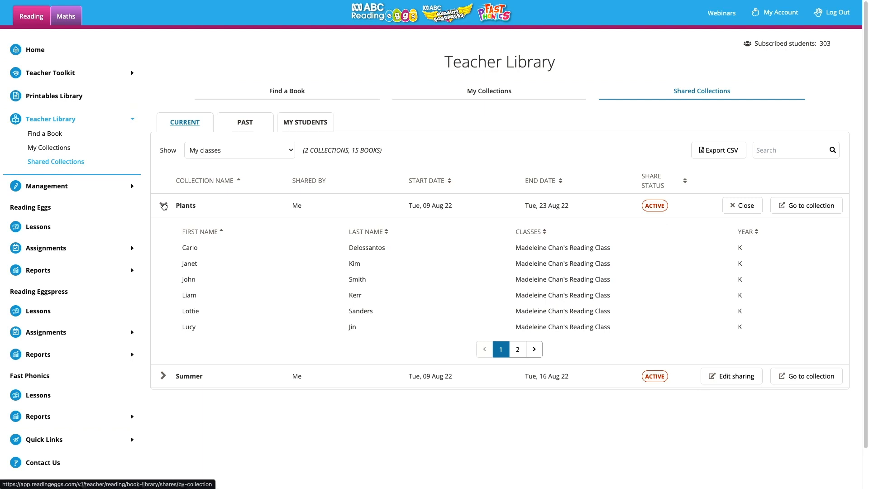
left_click(34, 50)
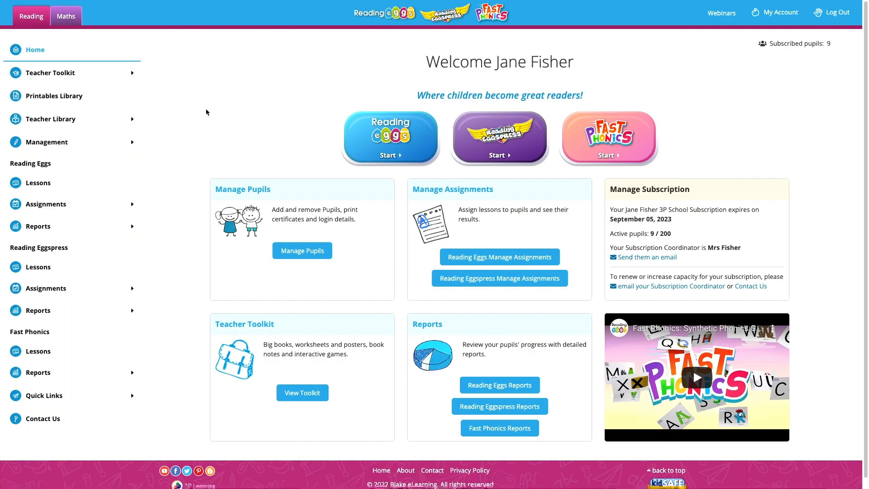
Open Teacher Library's My Collections, listing seven collections with 43 books
left_click(50, 119)
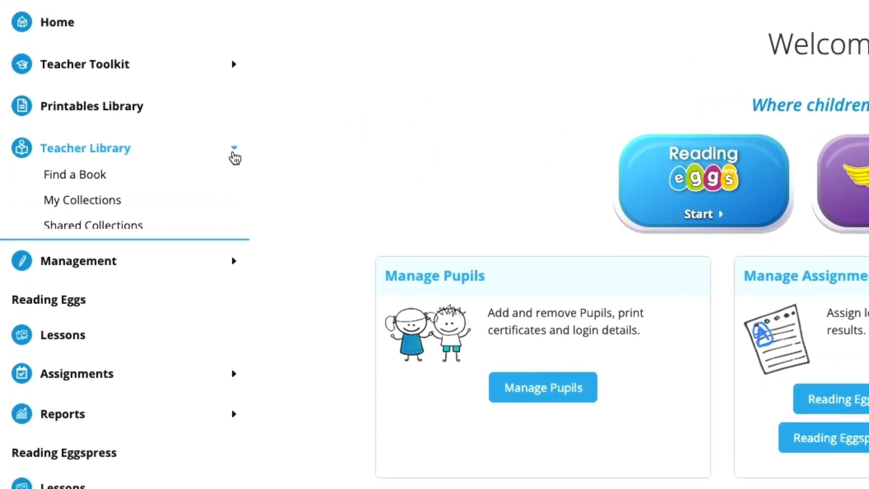
left_click(86, 148)
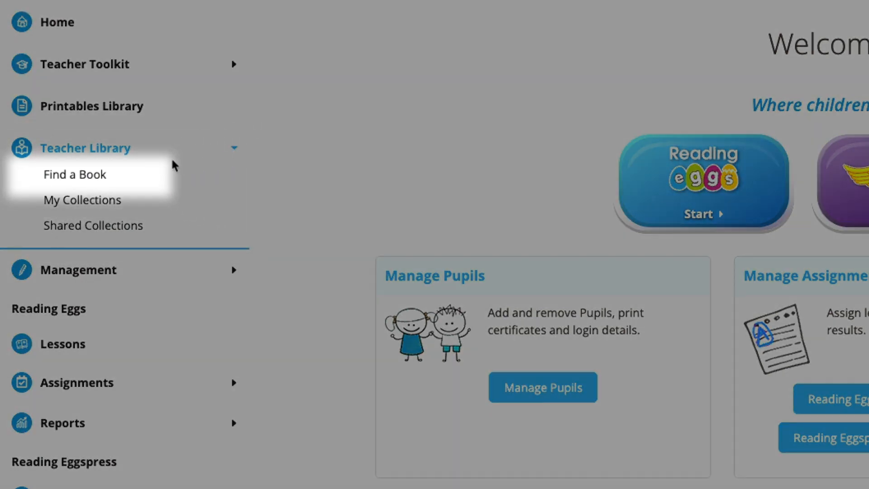
mouse_move(99, 228)
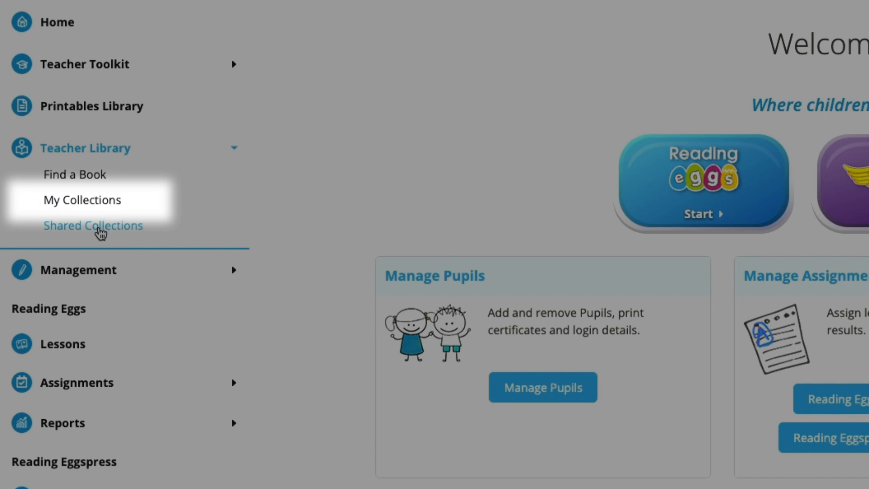
left_click(81, 200)
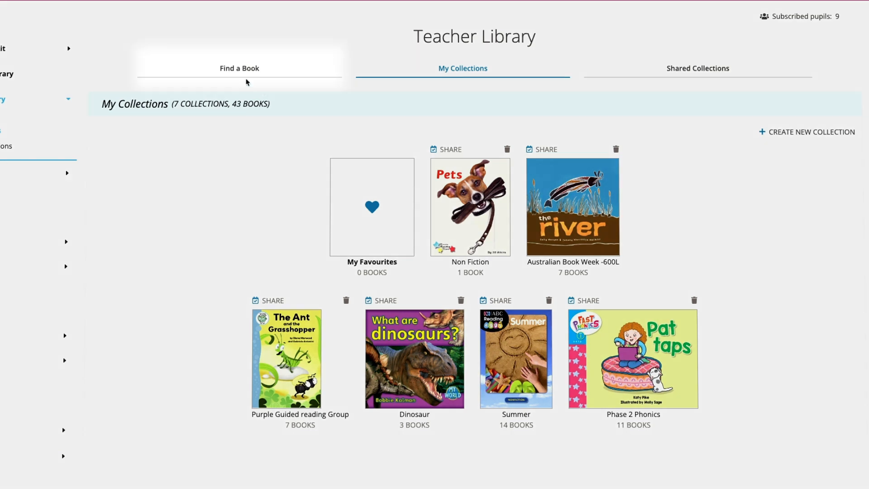
Search Find a Book for 'dinosaur' filtered by Year Level to Year 2–Year 3
left_click(239, 69)
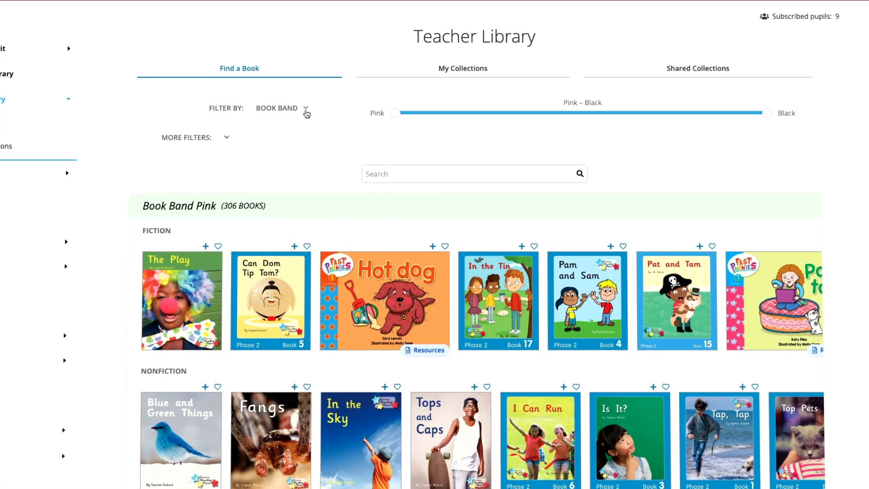
left_click(306, 108)
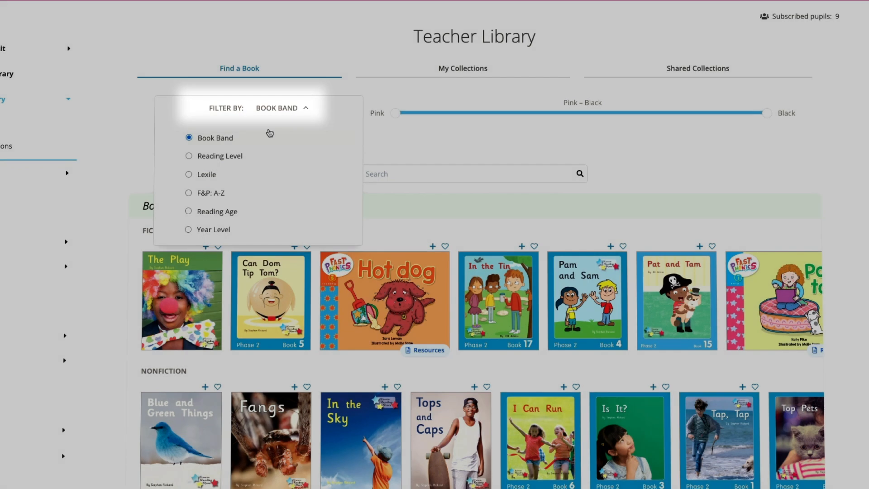
mouse_move(245, 185)
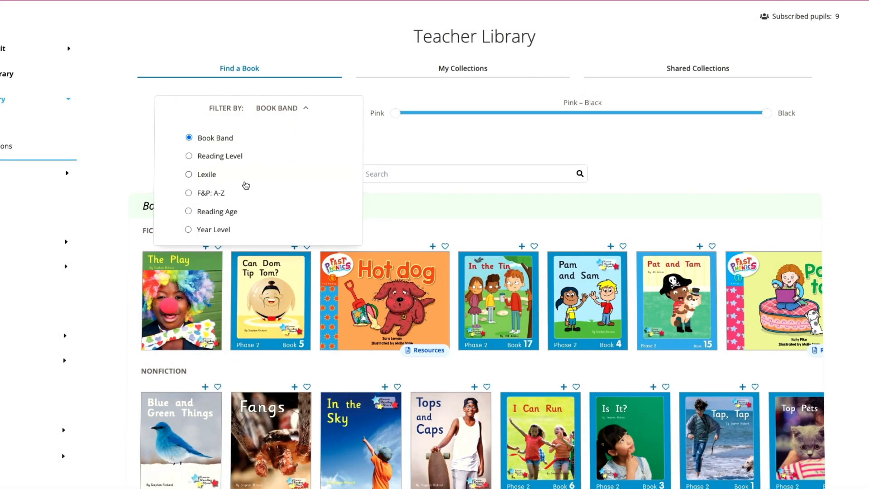
mouse_move(237, 206)
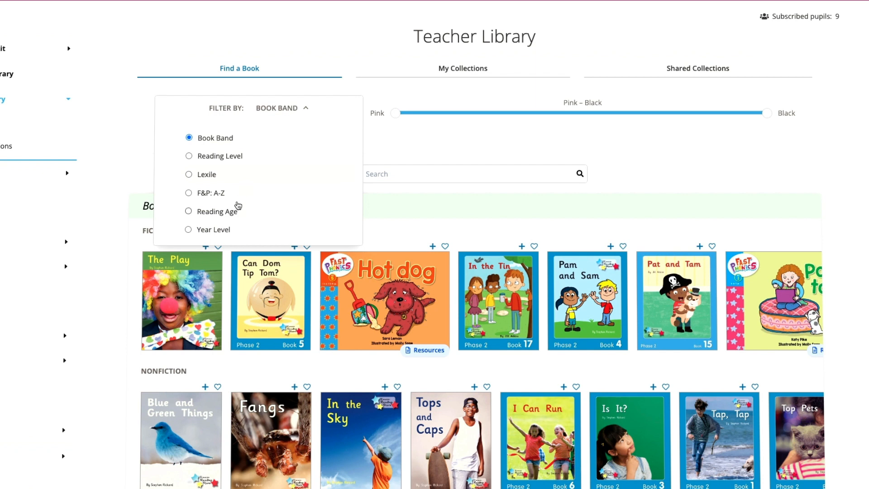
left_click(213, 229)
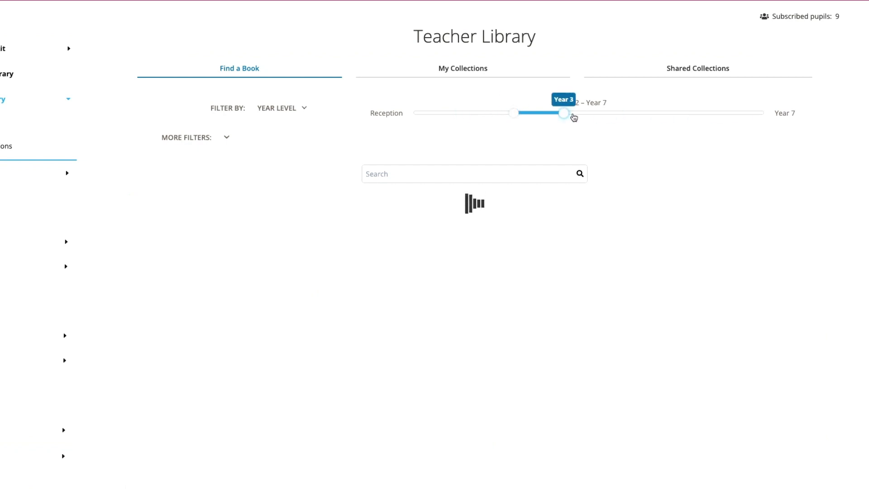
left_click(195, 137)
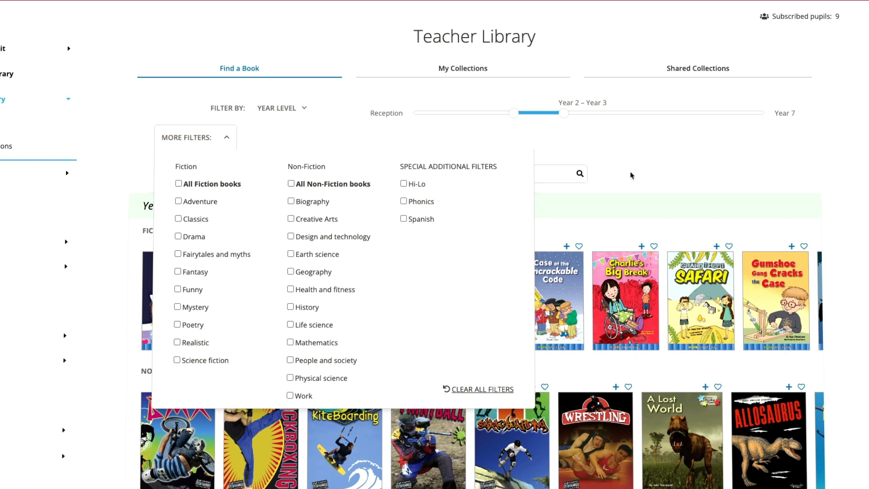
type("dinosaur")
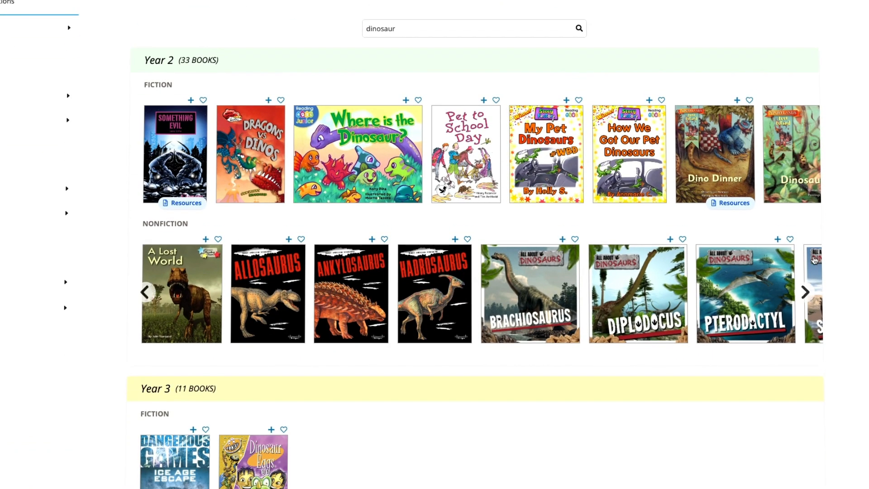
Bring up the add-to-collection options for the book Dinosaur Dig
left_click(394, 153)
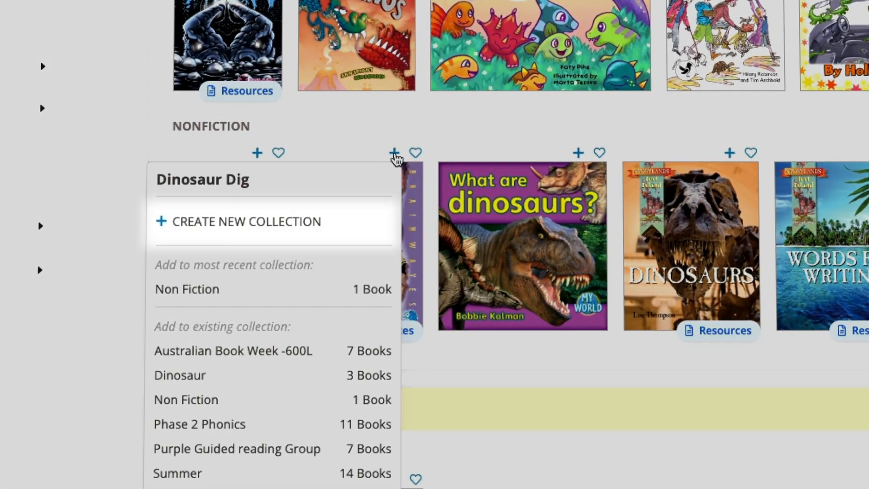
mouse_move(326, 232)
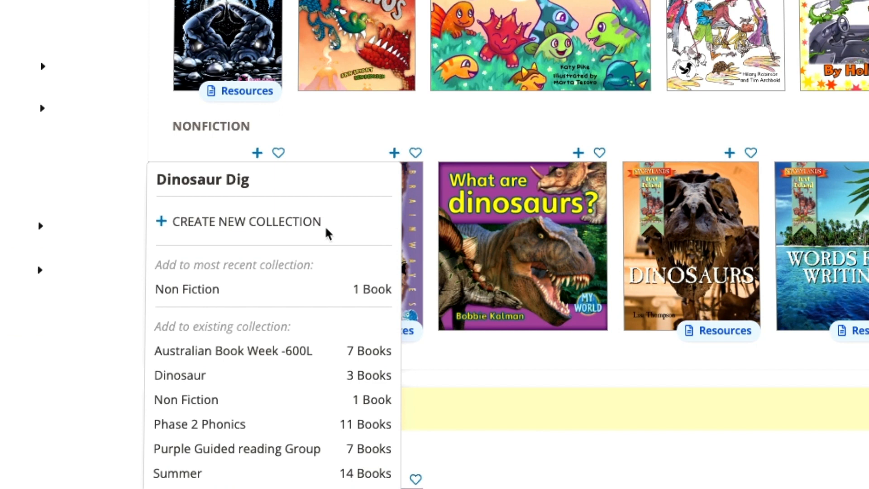
mouse_move(240, 385)
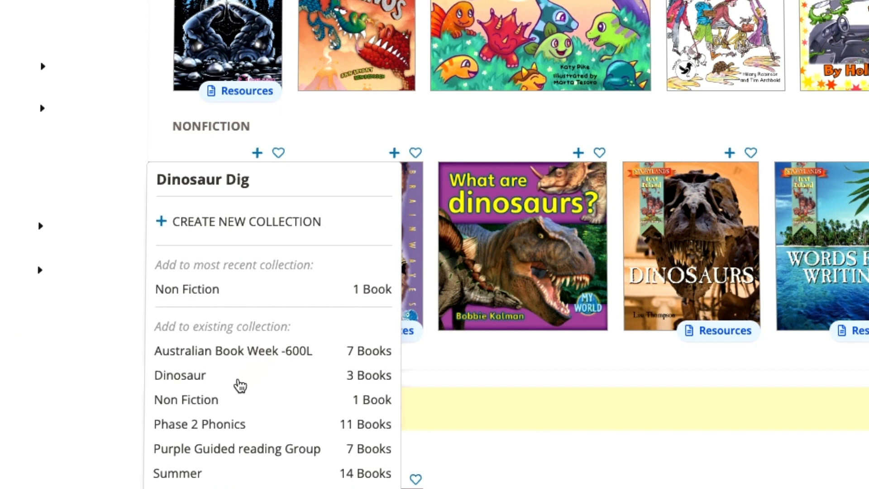
mouse_move(201, 379)
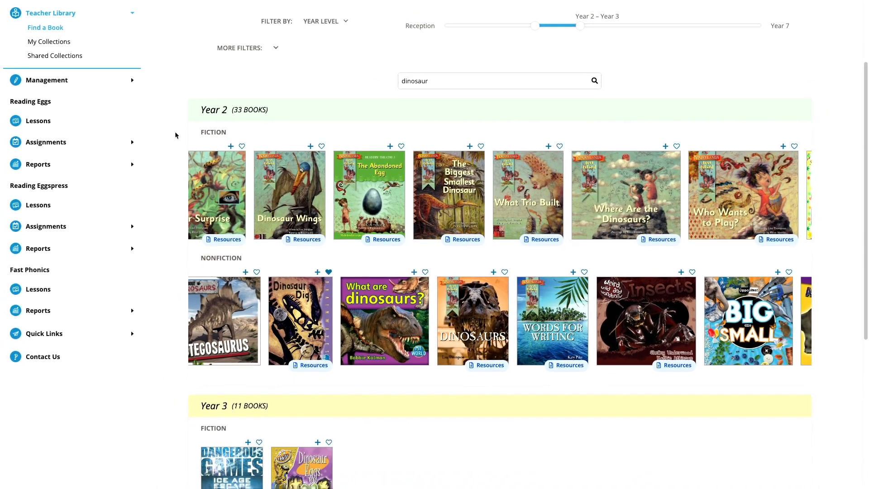
Return to My Collections and open the Dinosaur collection
scroll("up", 3)
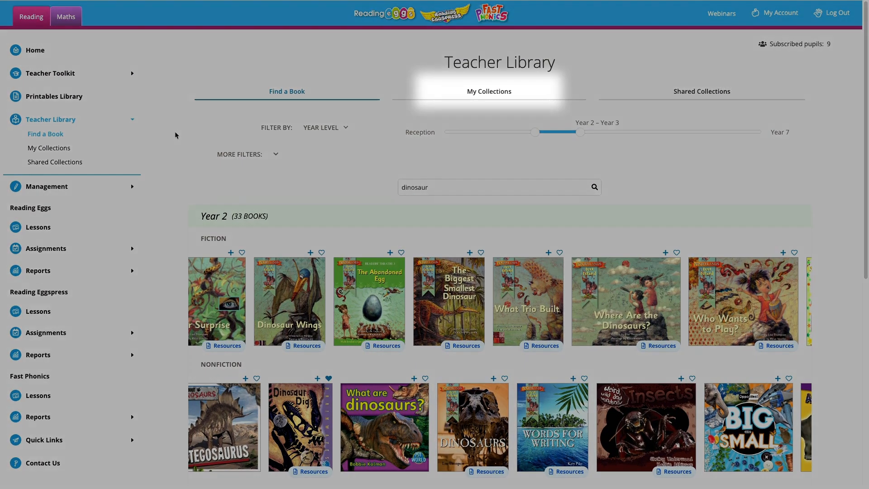
left_click(488, 91)
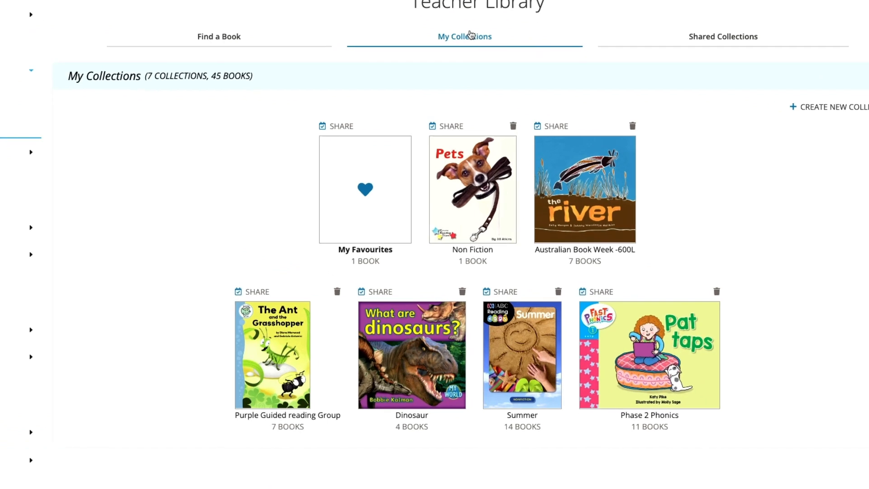
left_click(412, 354)
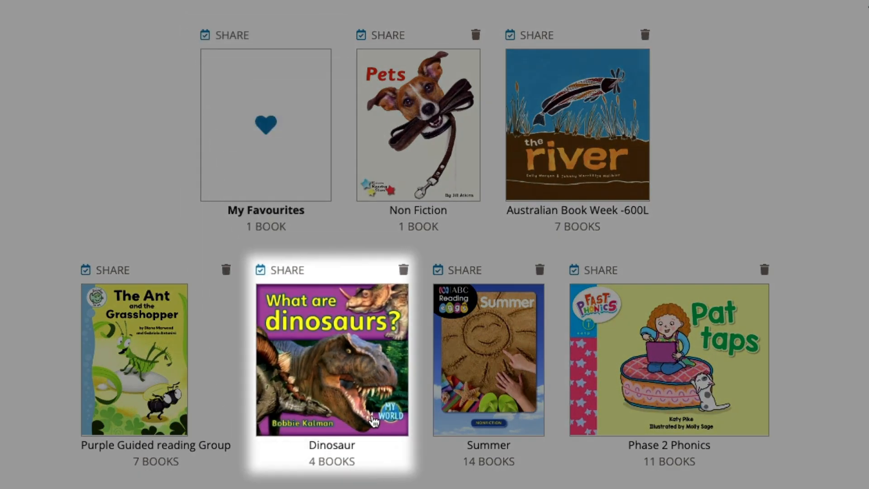
left_click(331, 359)
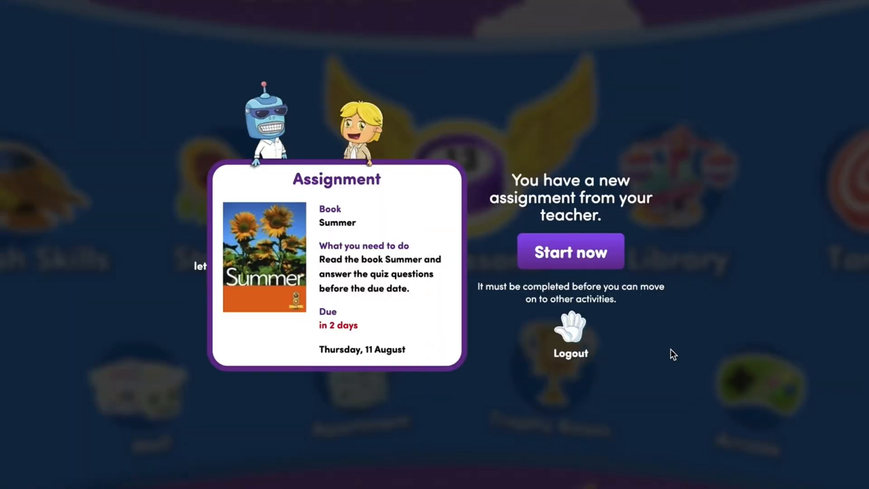
mouse_move(588, 262)
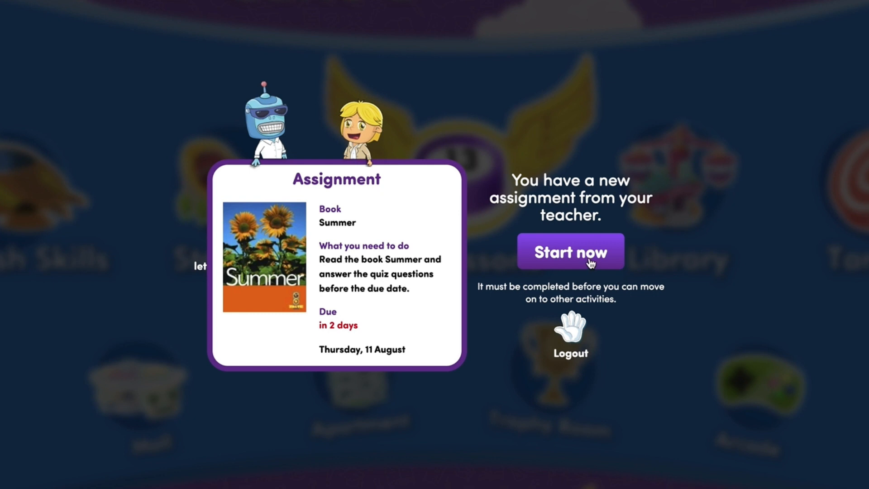
Page through the student library's teacher-suggested books, then reopen the Dinosaur collection
left_click(569, 251)
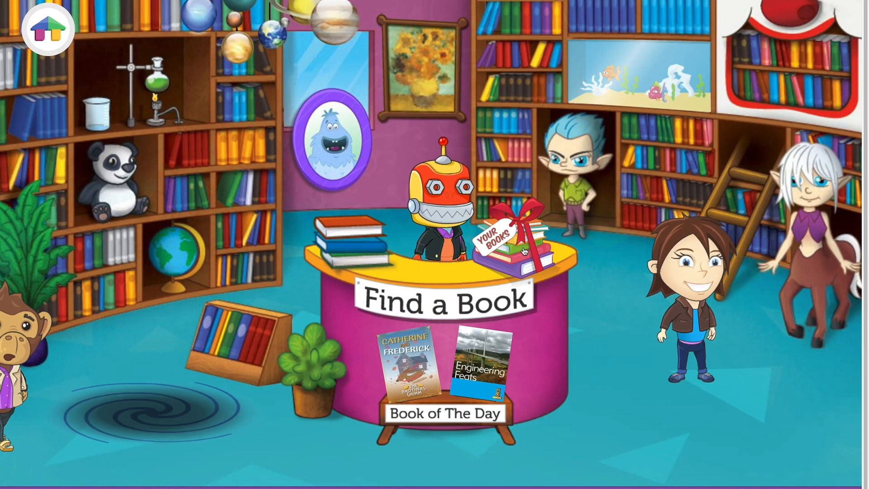
left_click(493, 238)
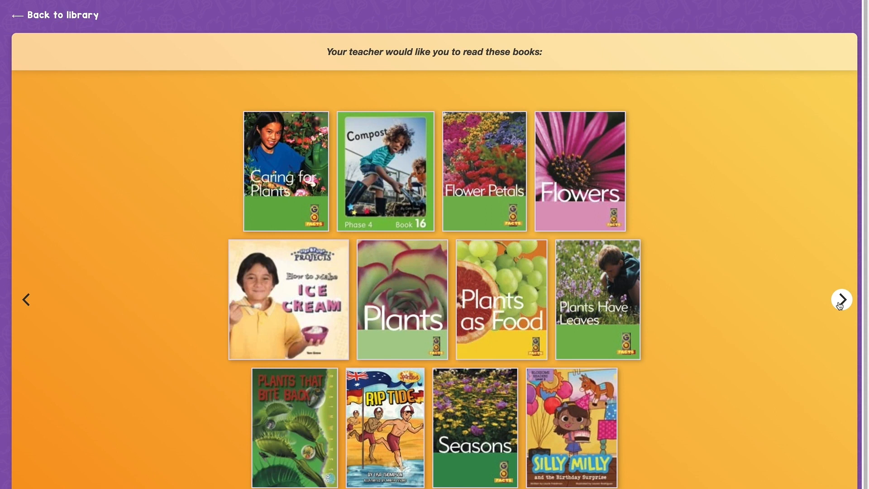
left_click(840, 299)
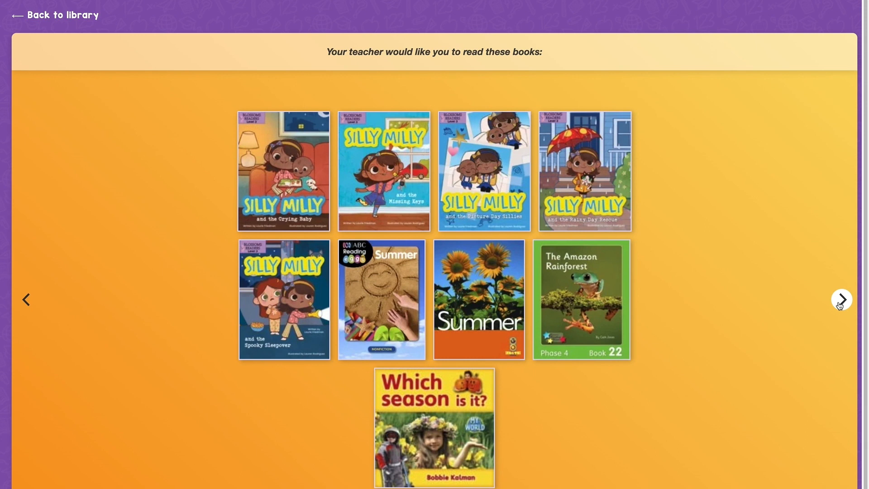
left_click(54, 15)
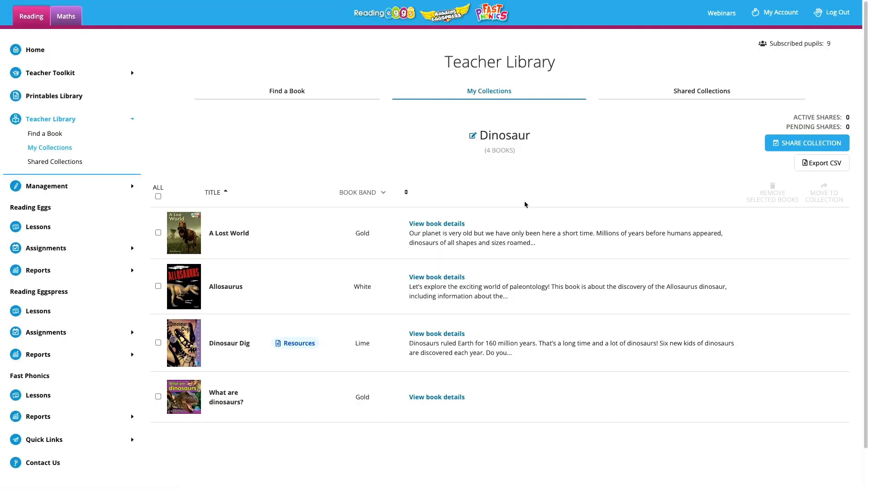
mouse_move(807, 143)
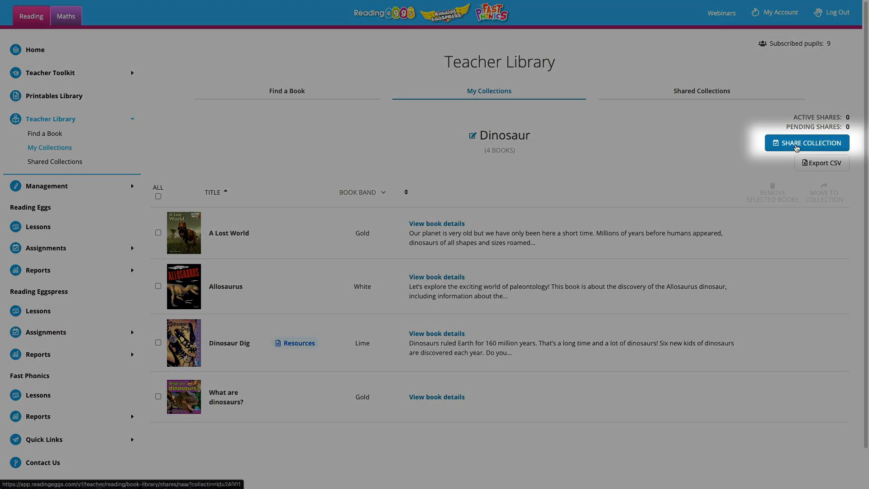
Share the Dinosaur collection with all pupils from 16/08/2022 for 2 weeks
left_click(806, 143)
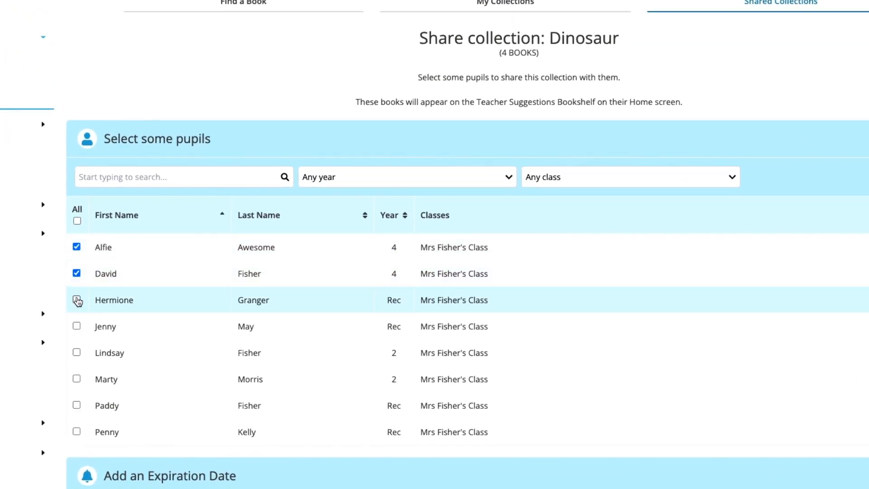
left_click(77, 326)
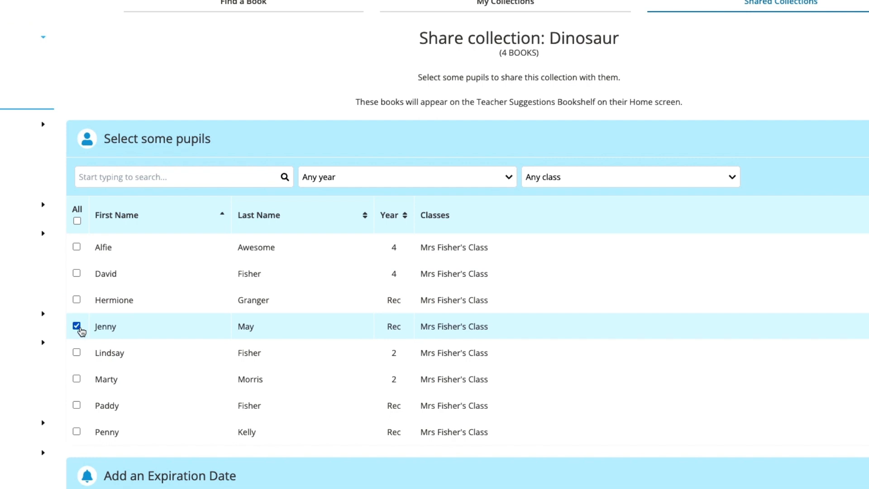
scroll("down", 3)
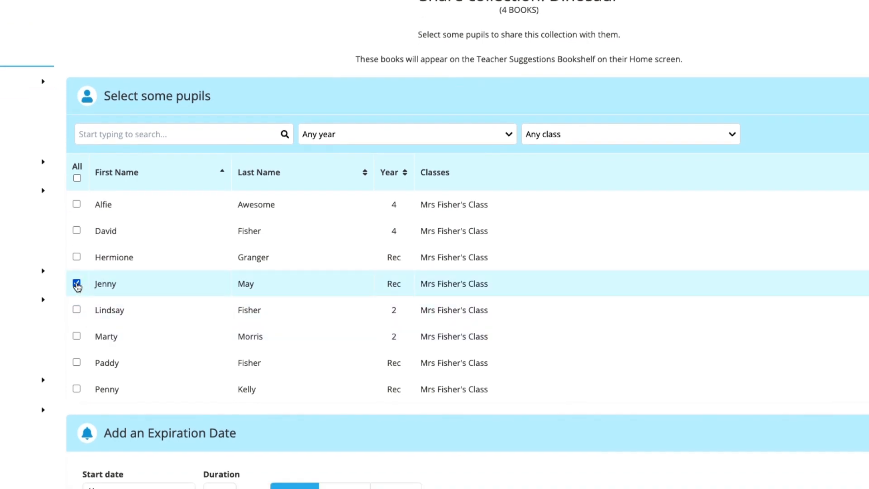
left_click(76, 283)
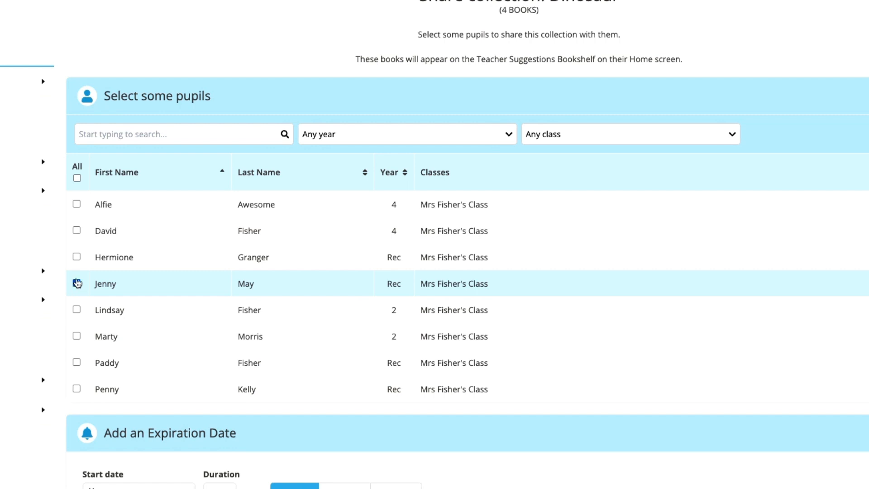
left_click(77, 178)
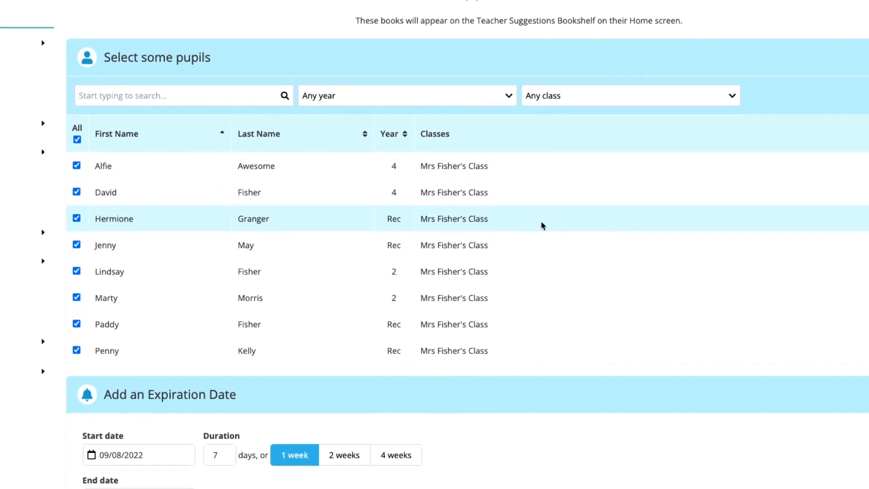
scroll("down", 3)
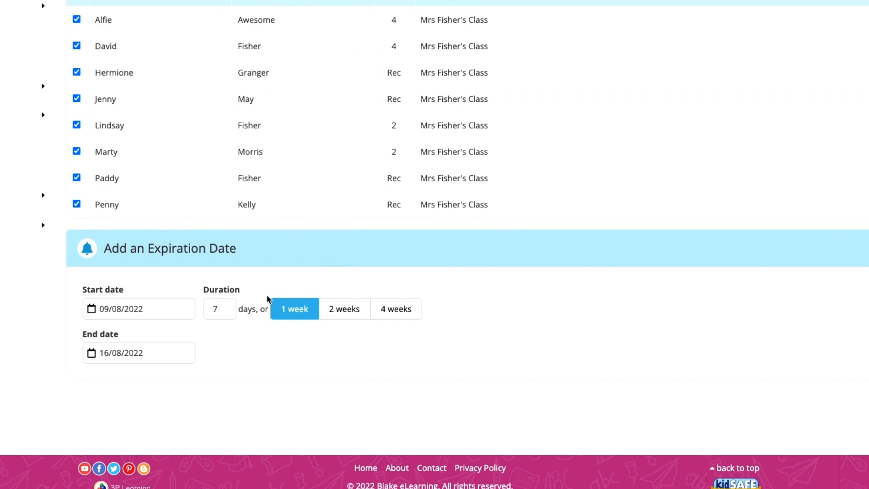
left_click(138, 308)
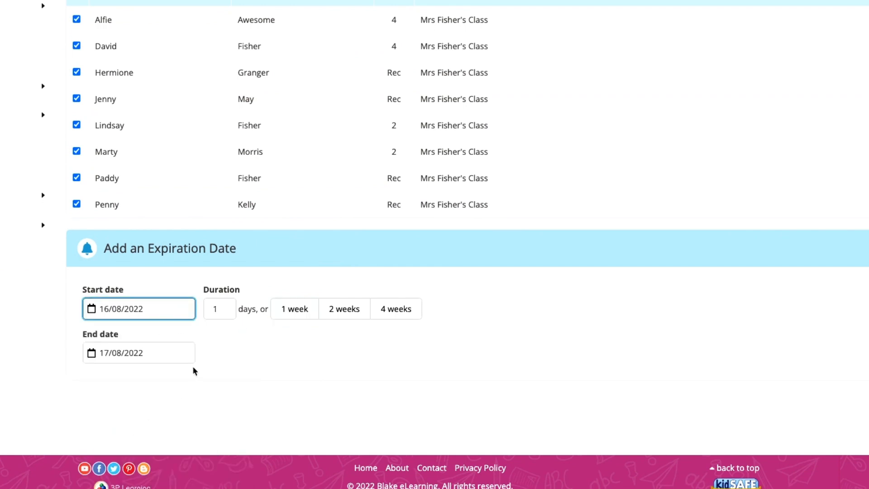
mouse_move(303, 331)
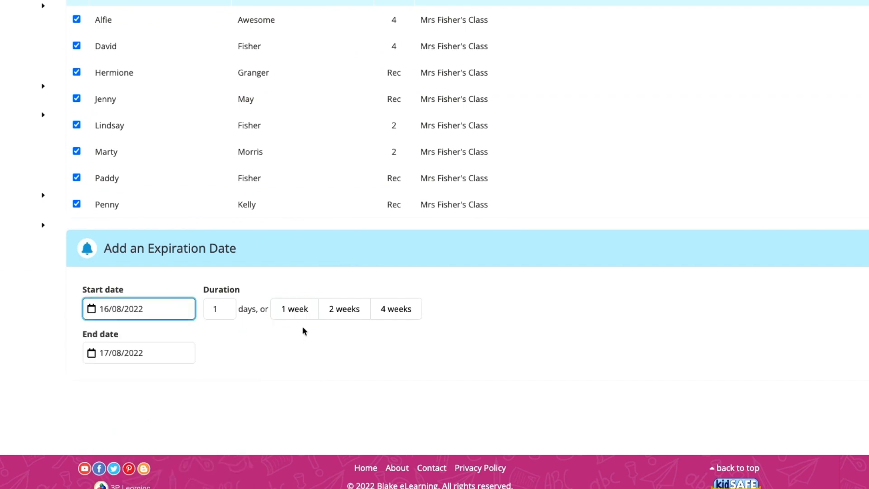
left_click(344, 309)
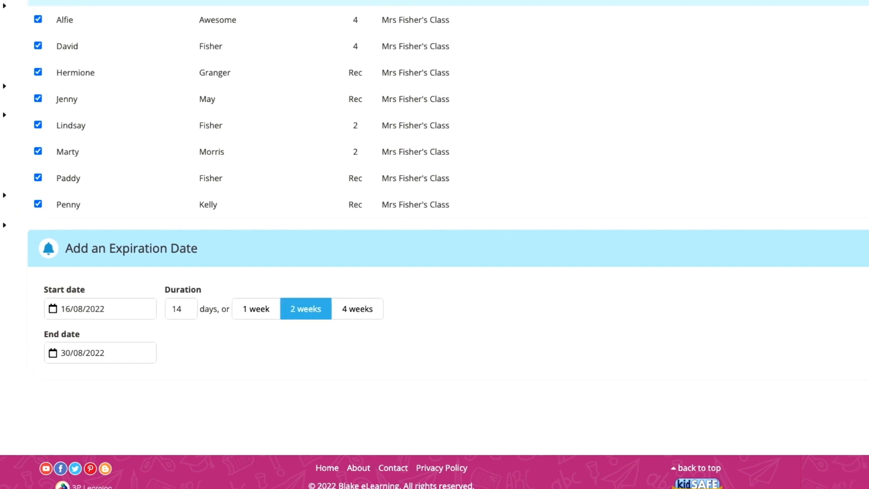
scroll("right", 3)
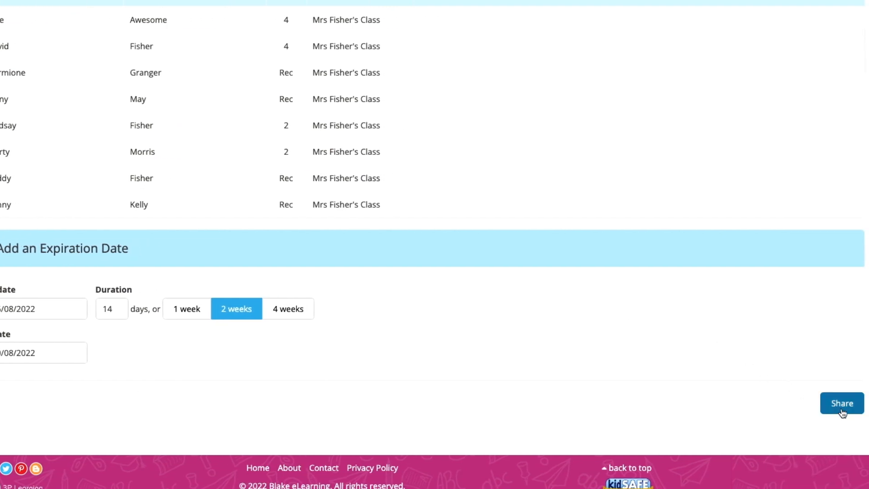
left_click(841, 403)
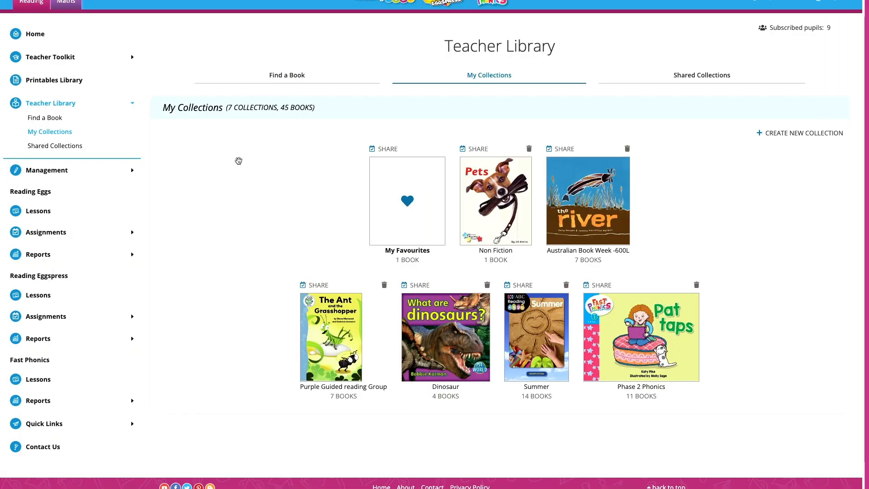
mouse_move(701, 75)
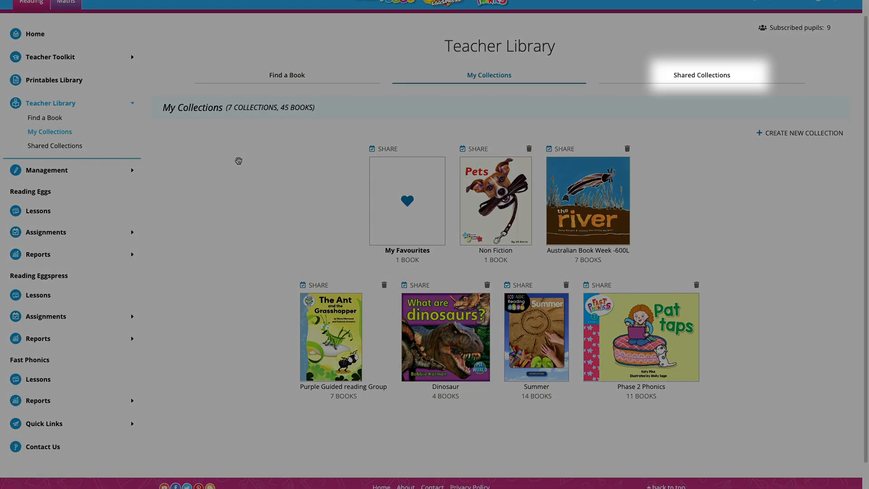
left_click(700, 74)
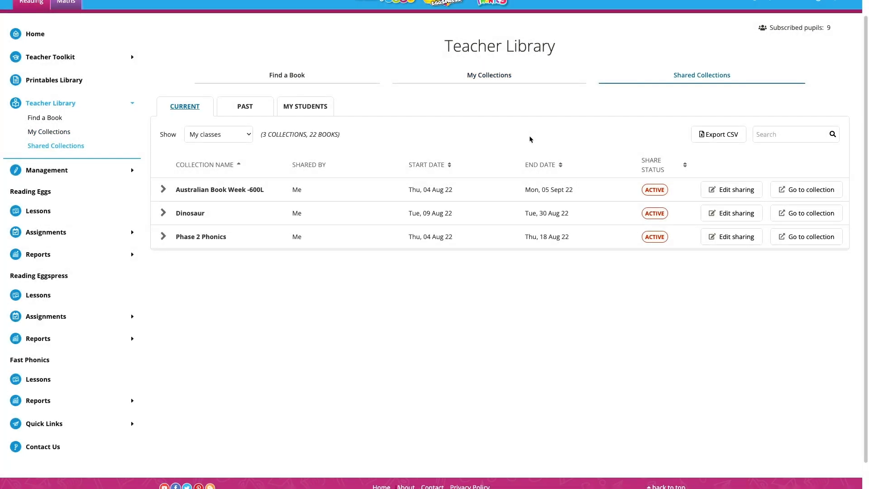
left_click(217, 134)
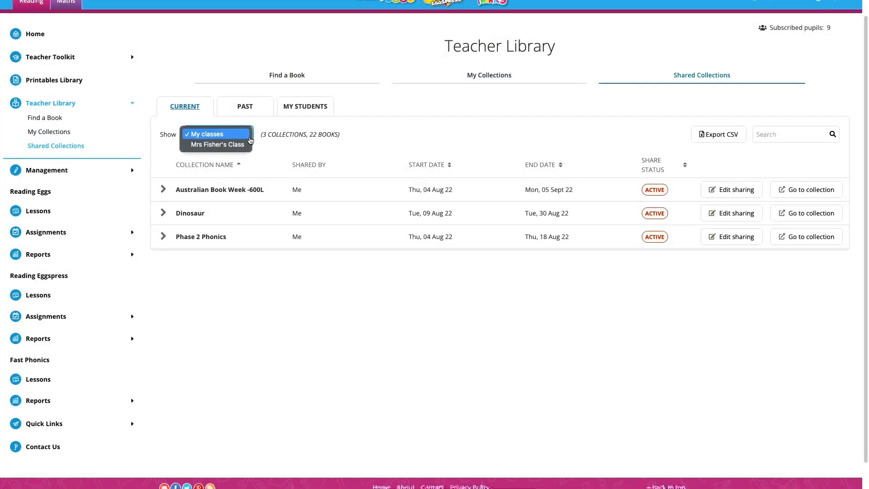
left_click(217, 144)
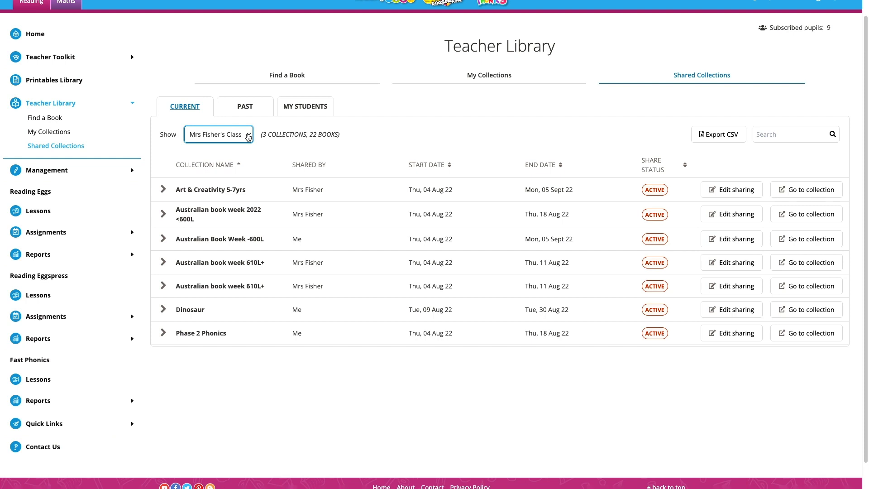
left_click(218, 134)
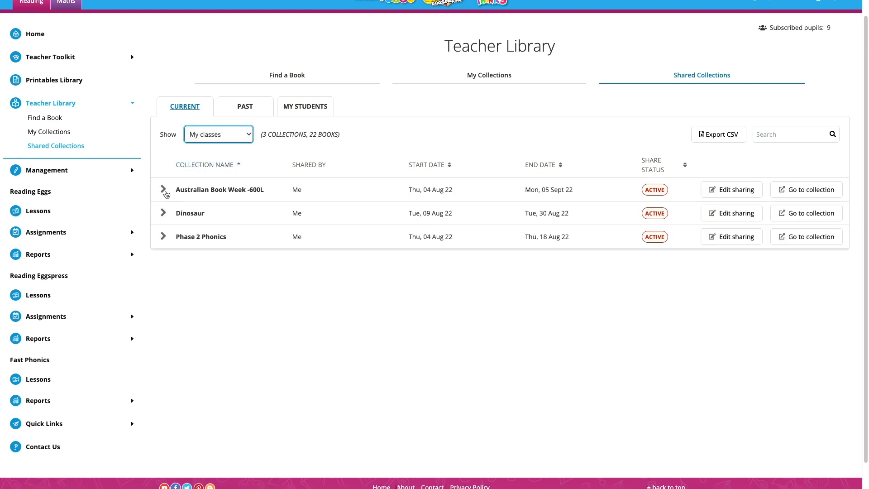
left_click(163, 213)
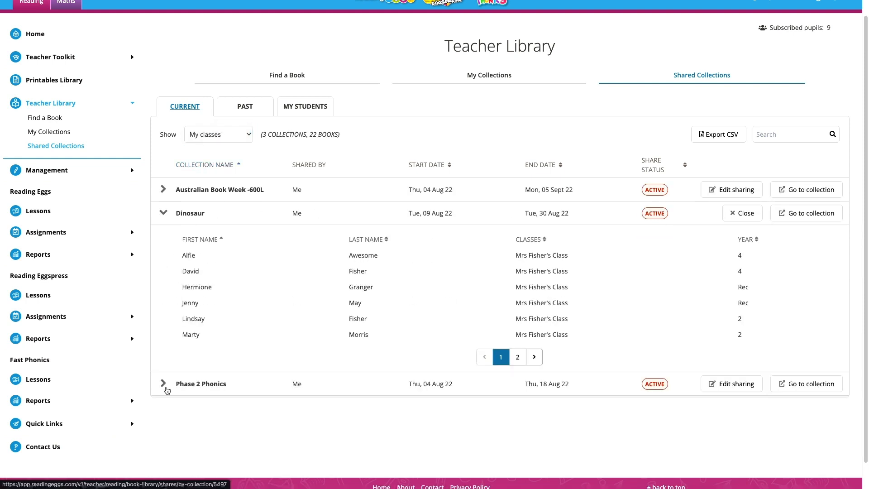
left_click(162, 384)
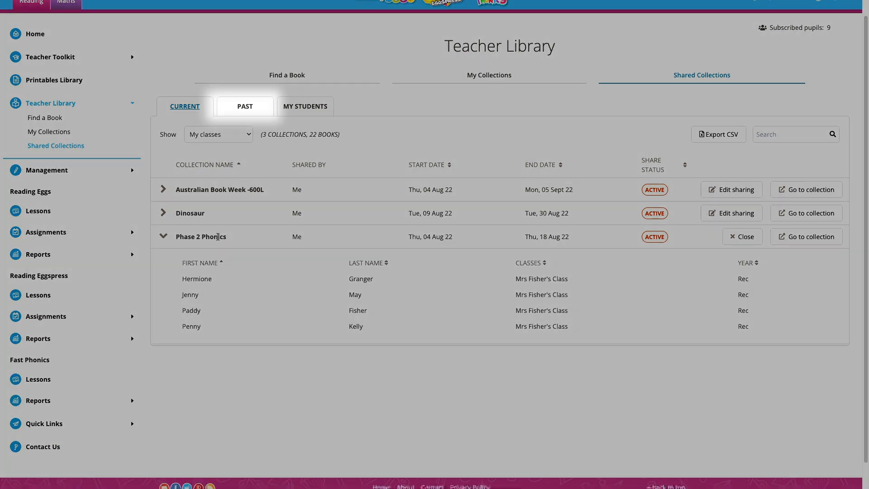
mouse_move(257, 107)
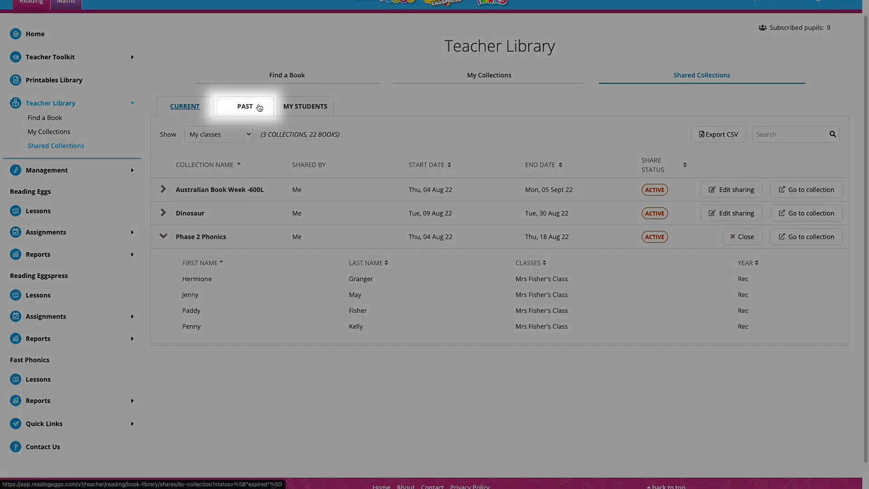
left_click(244, 106)
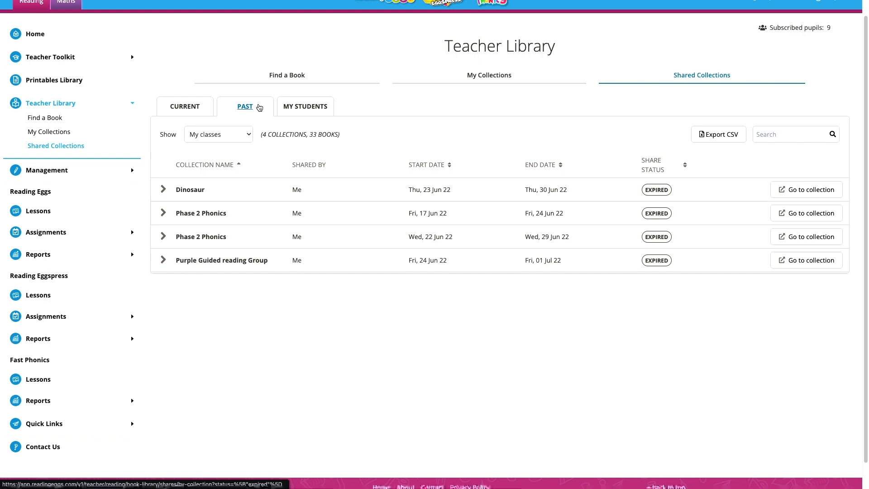
left_click(305, 106)
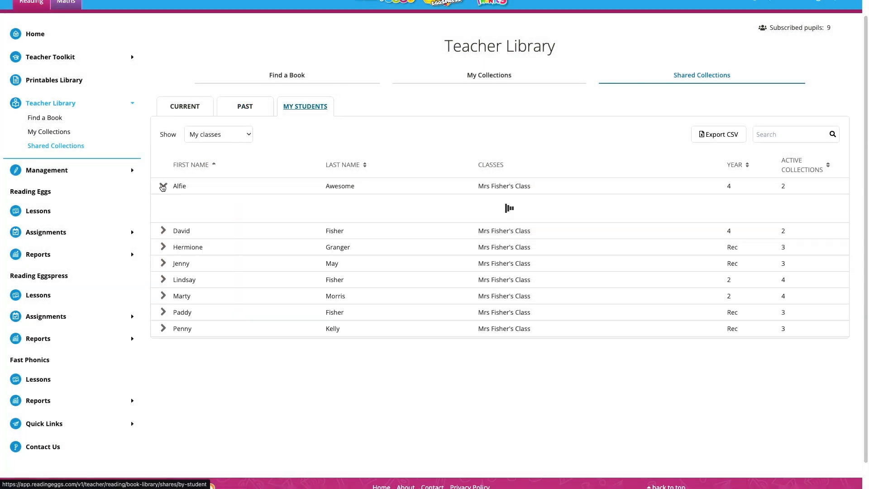
left_click(163, 186)
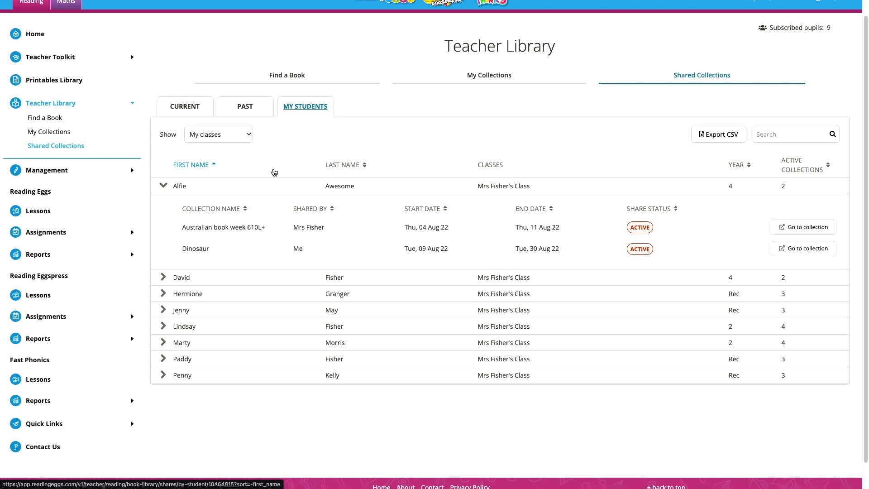
left_click(185, 105)
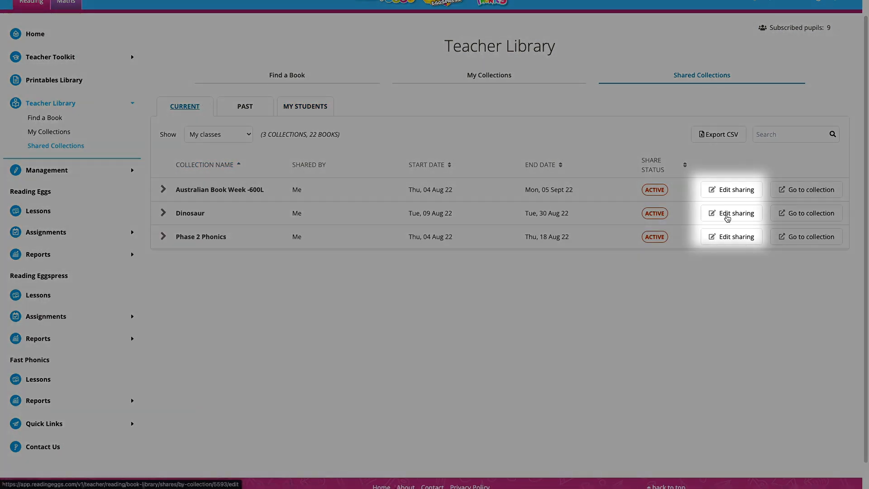
Shorten Dinosaur's share to end 23 Aug, then view pupil shares and My Collections
left_click(730, 213)
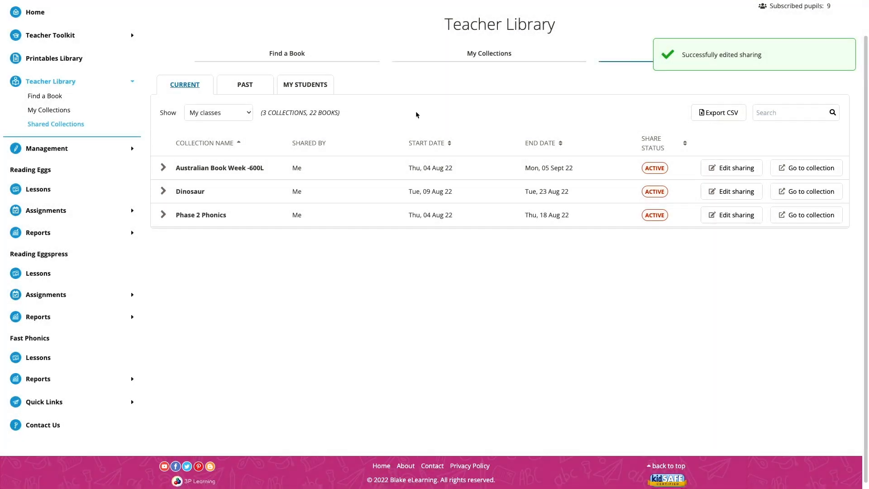
left_click(304, 85)
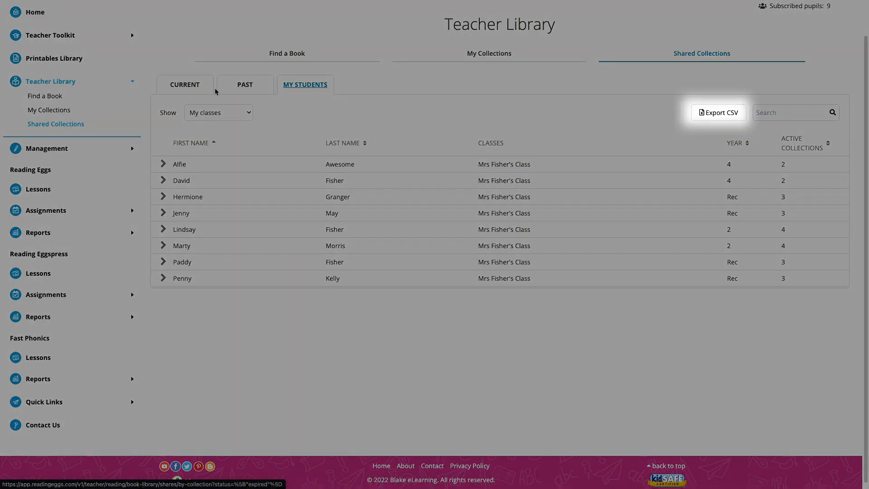
left_click(184, 84)
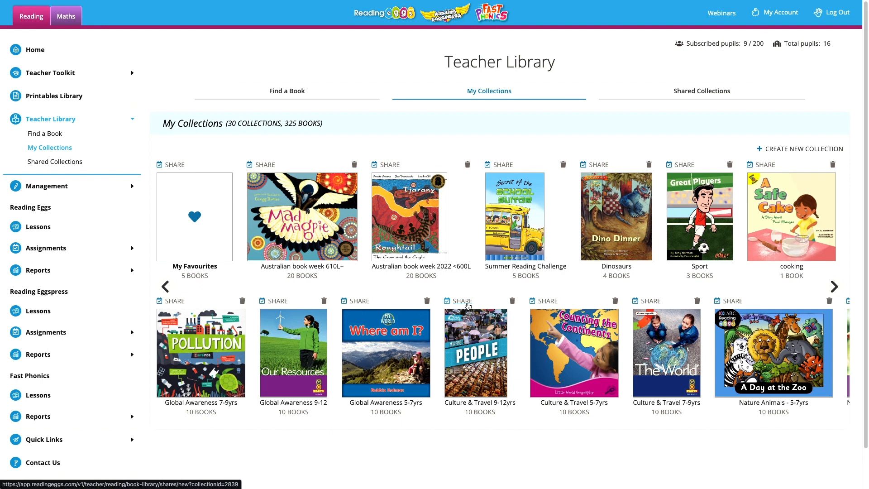
Start sharing Culture & Travel 9-12yrs, then view Hermione's three active shares under All Students
left_click(461, 301)
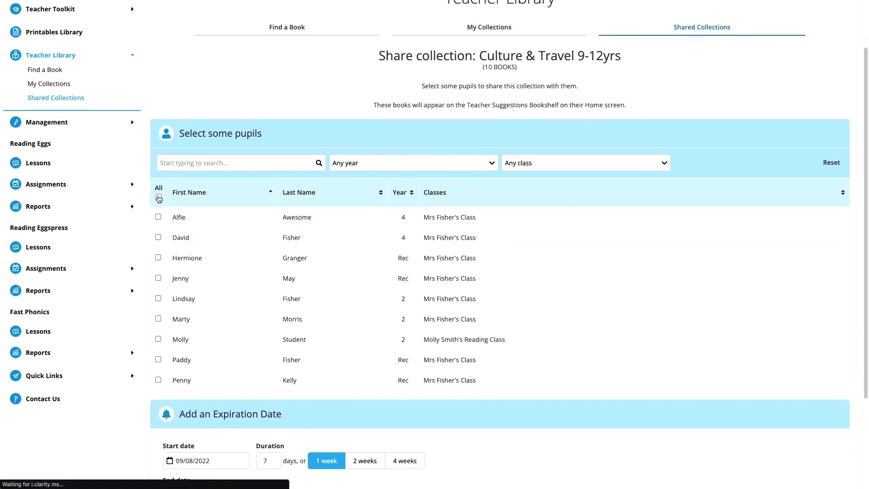
scroll("down", 3)
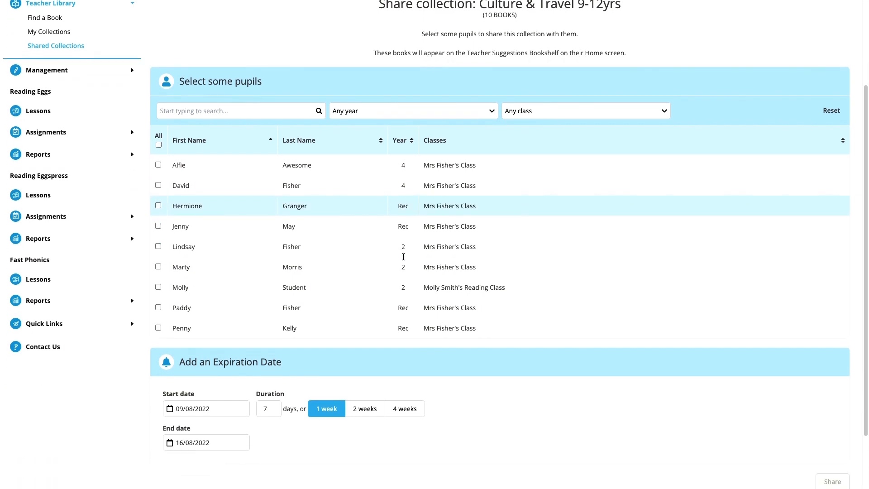
left_click(55, 45)
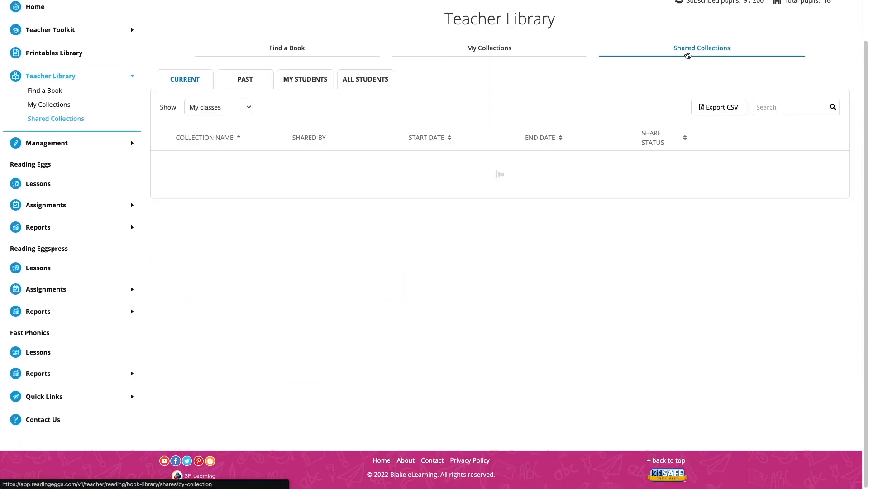
left_click(365, 79)
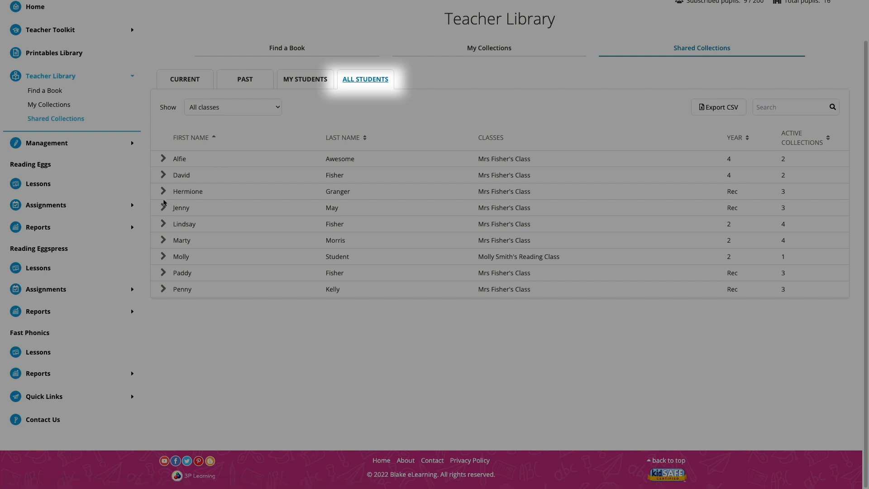
left_click(163, 191)
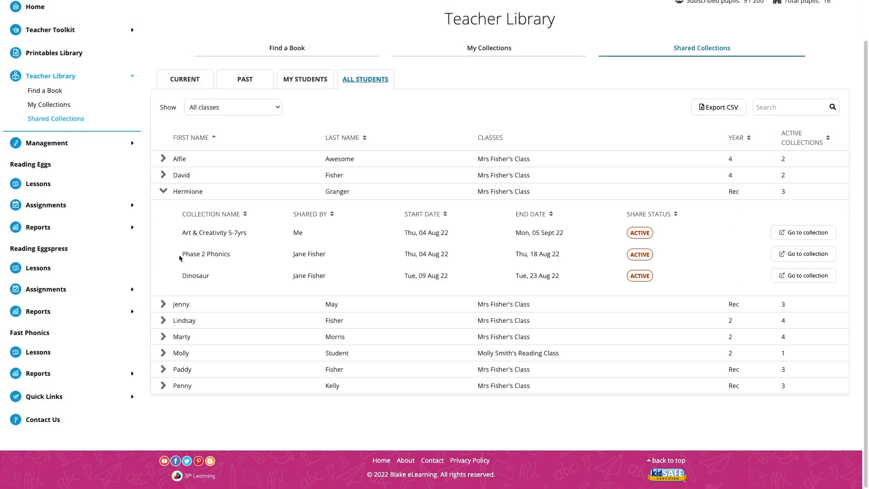
left_click(286, 47)
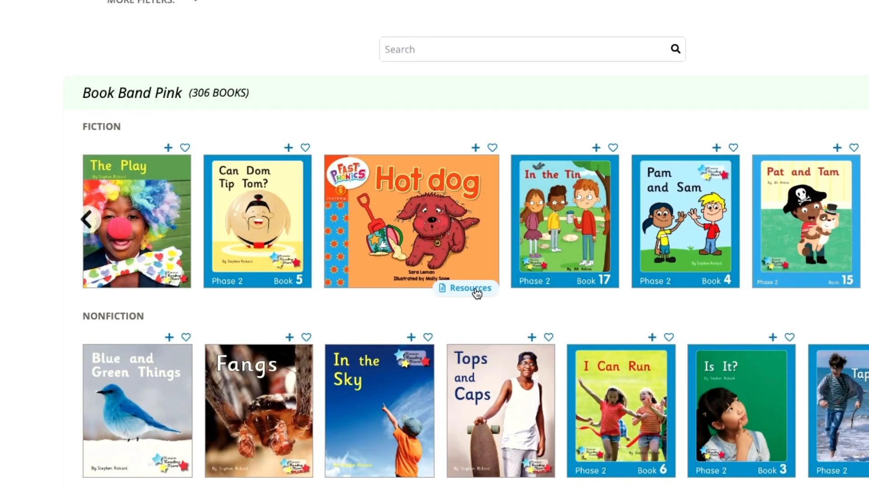
View Hot dog's resources and description, then open its printable student PDF
left_click(464, 288)
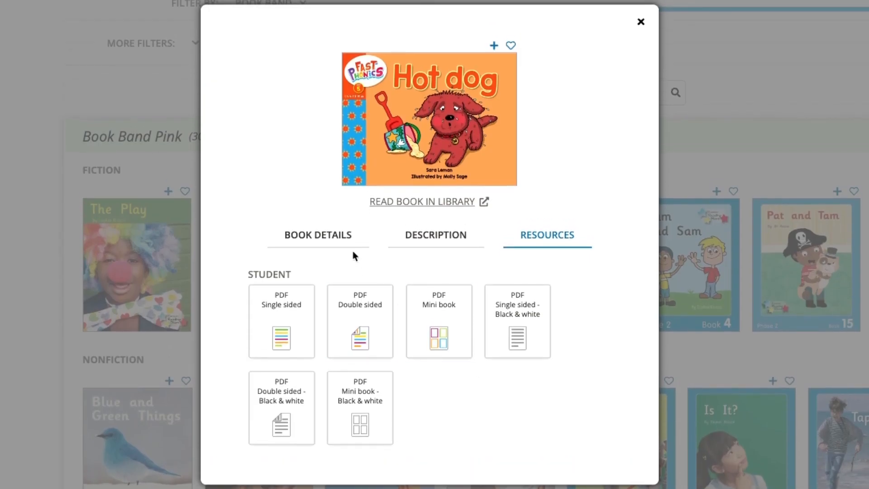
left_click(435, 234)
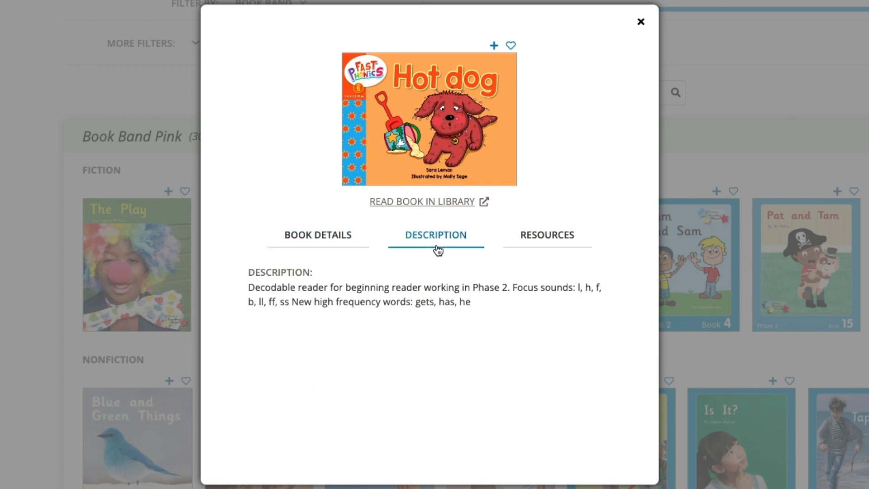
left_click(546, 235)
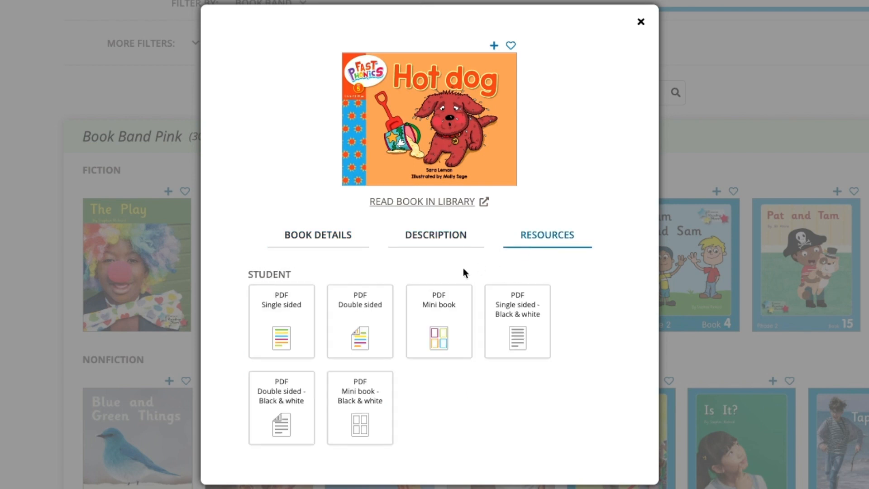
left_click(421, 201)
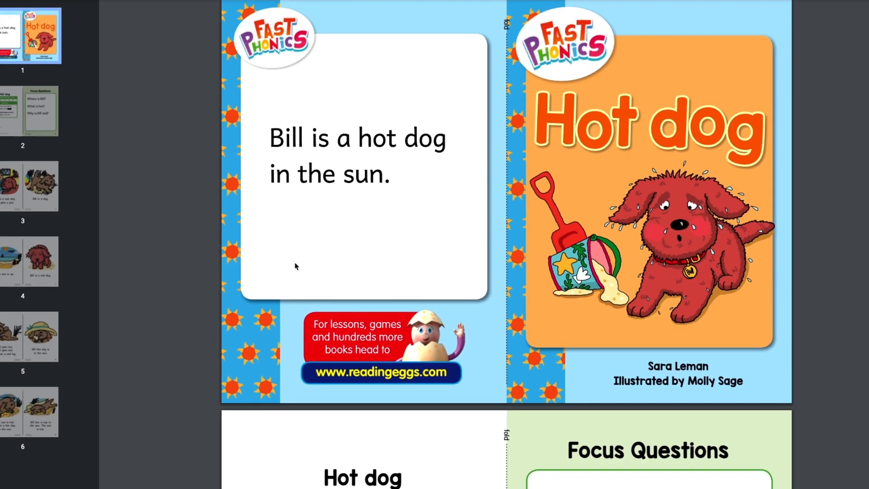
scroll("down", 3)
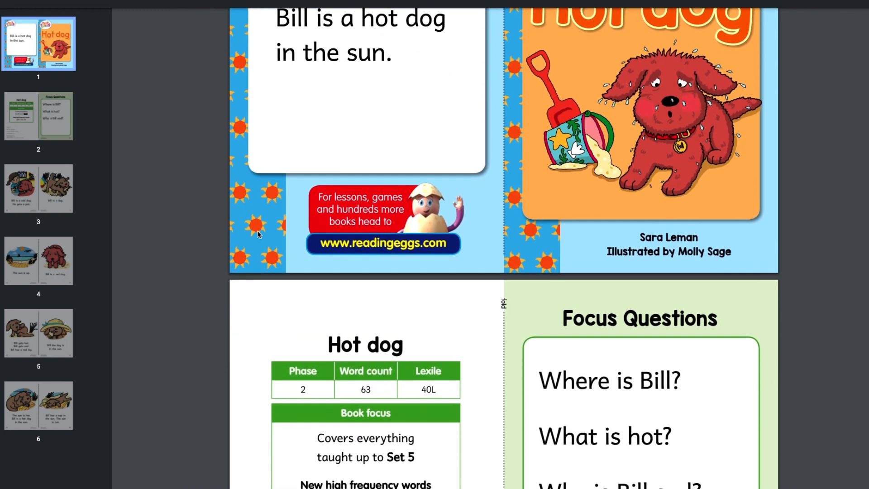
scroll("down", 3)
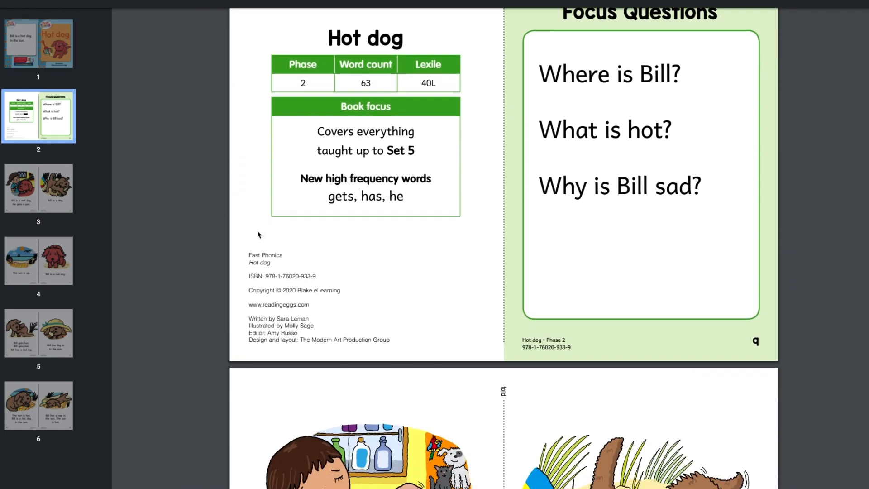
scroll("down", 3)
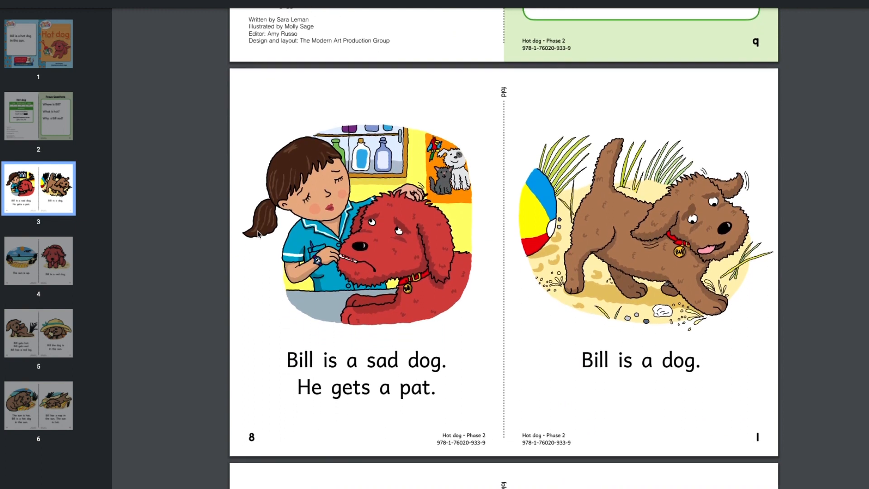